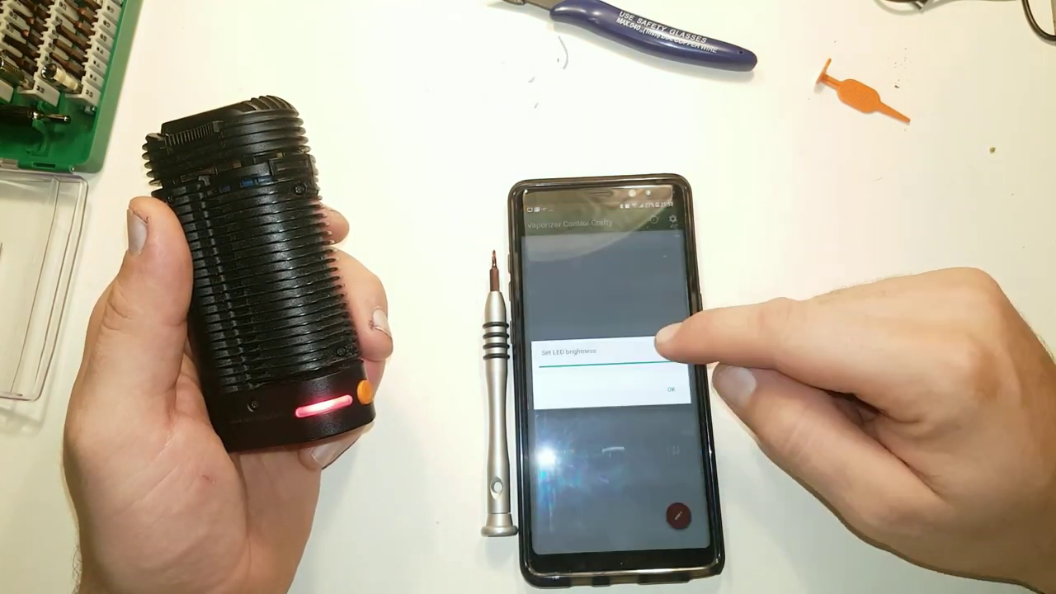
# Step: Apply 90% LED brightness and return to the 176 °C temperature readout
pyautogui.click(674, 387)
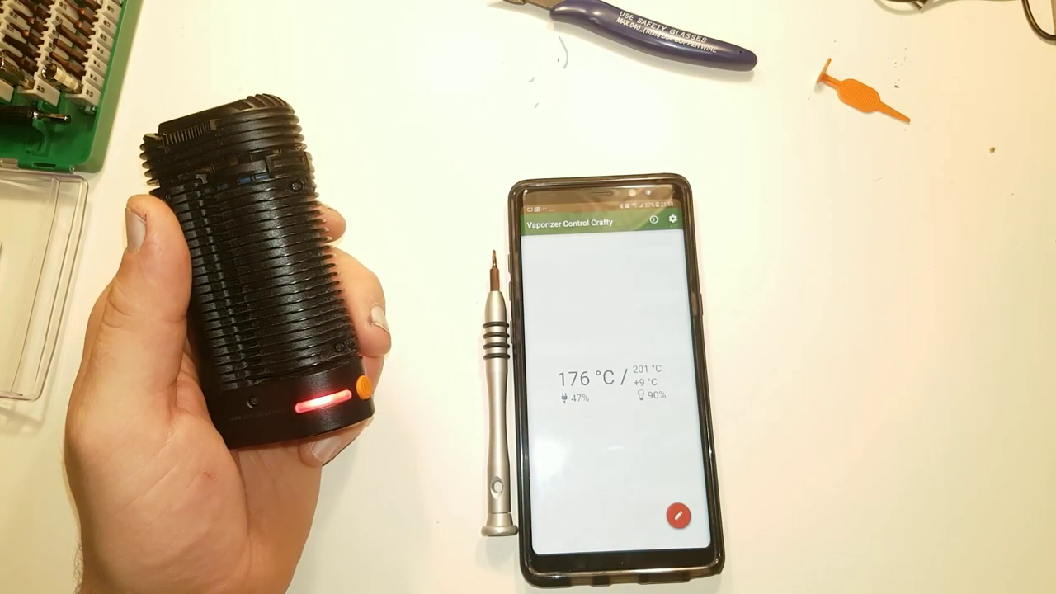